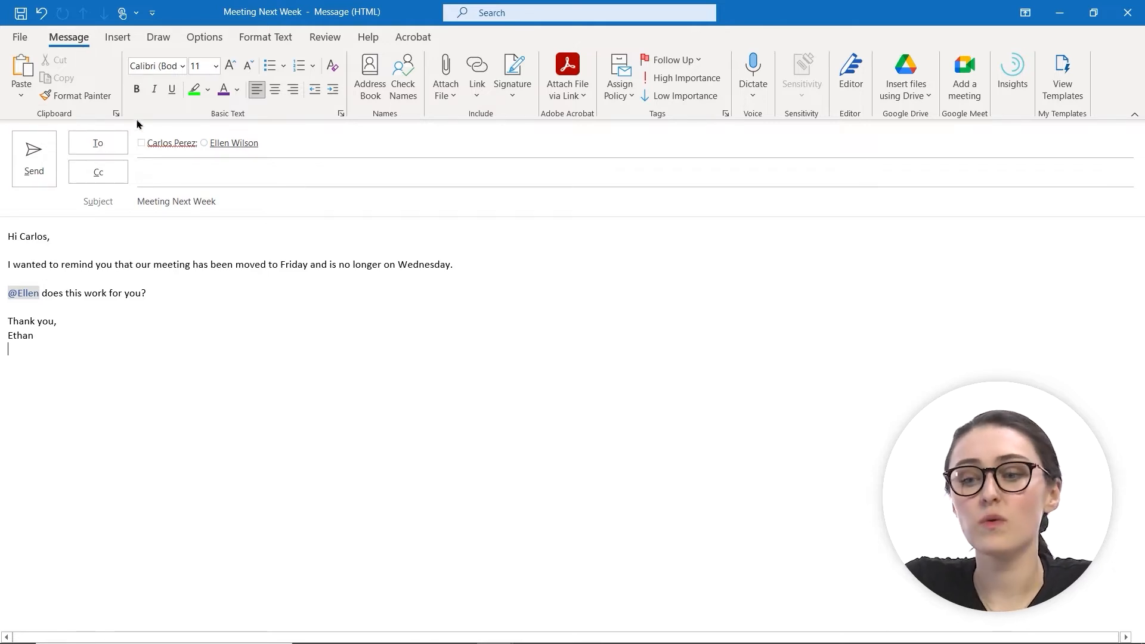
pyautogui.moveTo(664, 122)
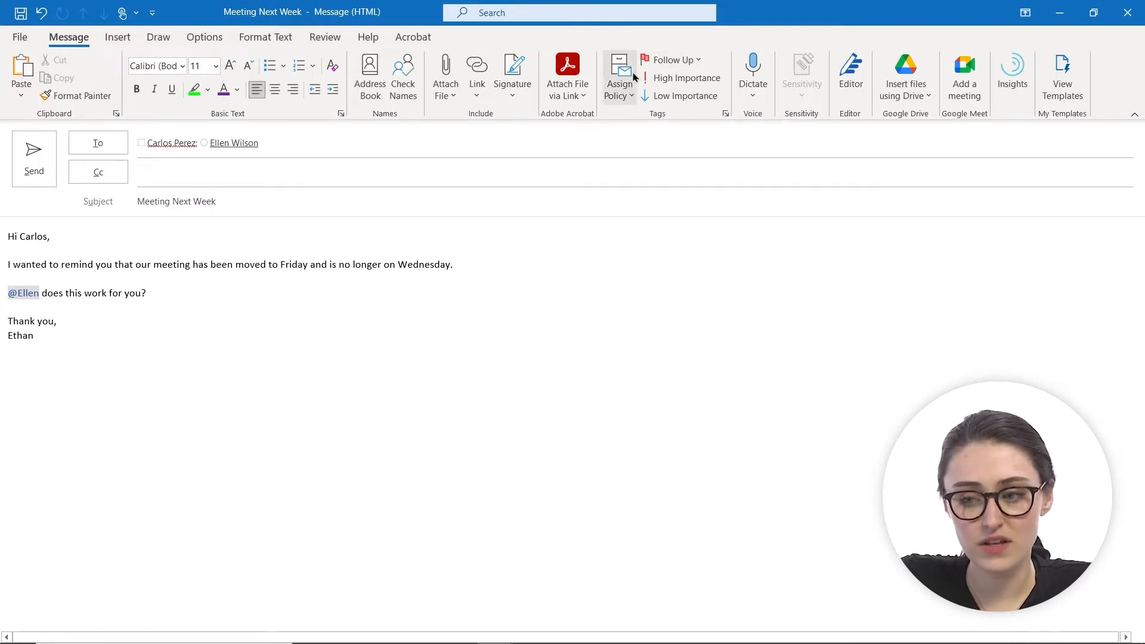
pyautogui.moveTo(687, 95)
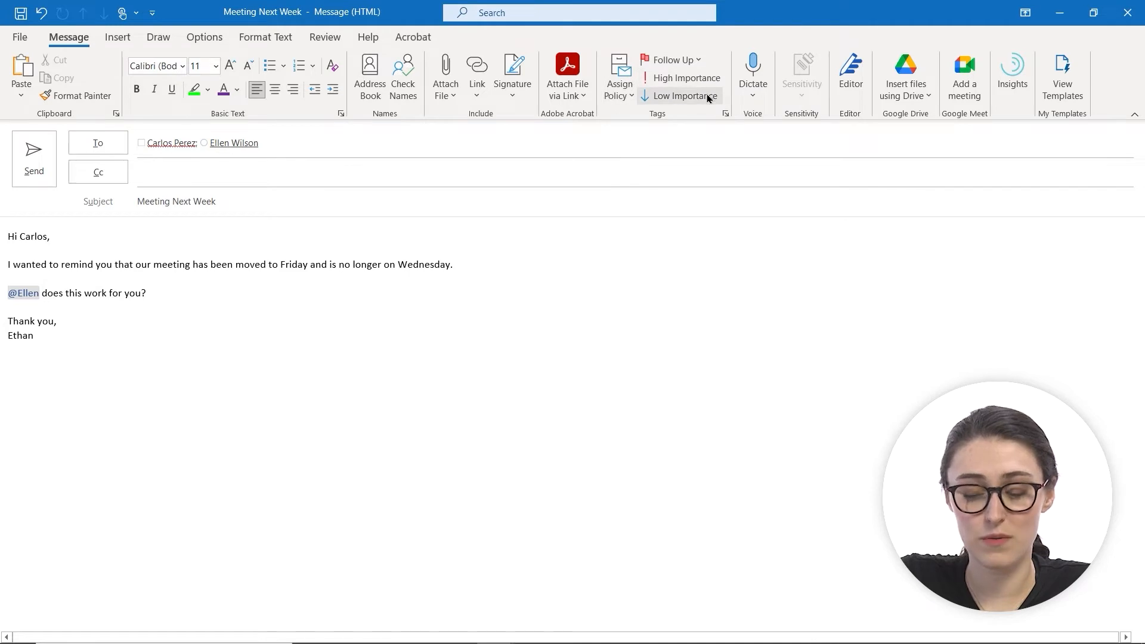
pyautogui.moveTo(687, 77)
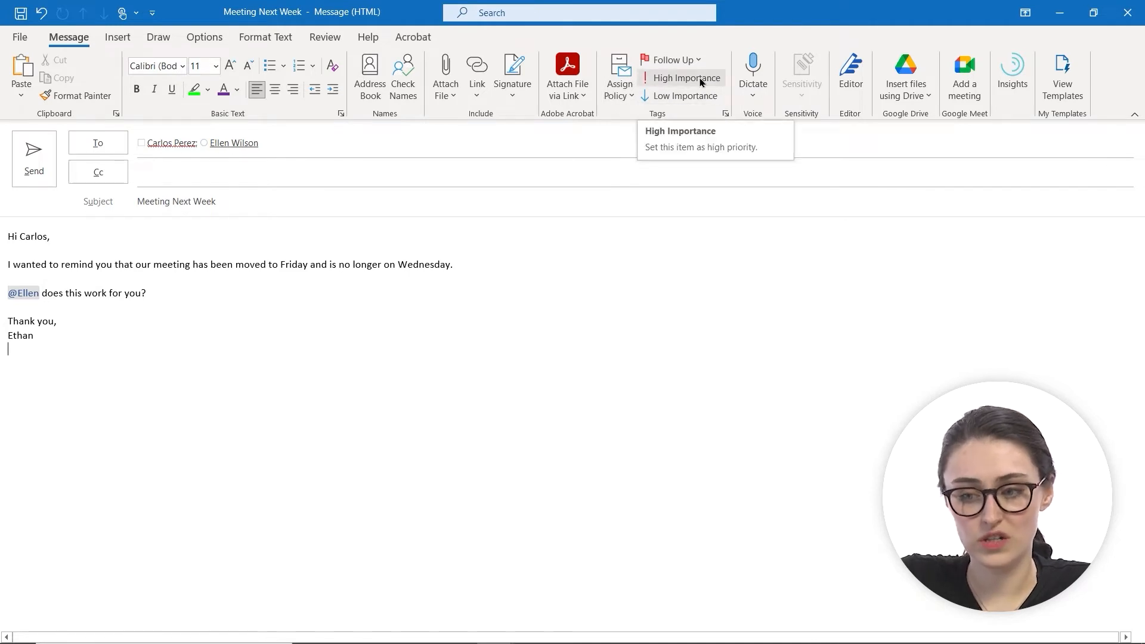
# Step: Tag the 'Meeting Next Week' draft with High Importance
pyautogui.click(685, 78)
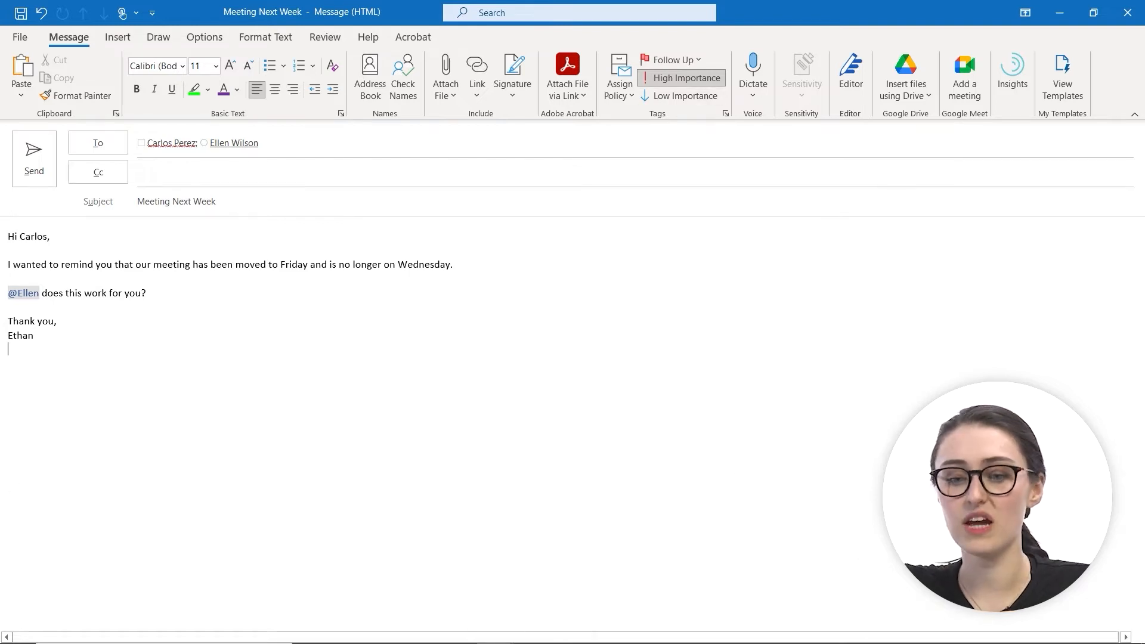
pyautogui.moveTo(33, 159)
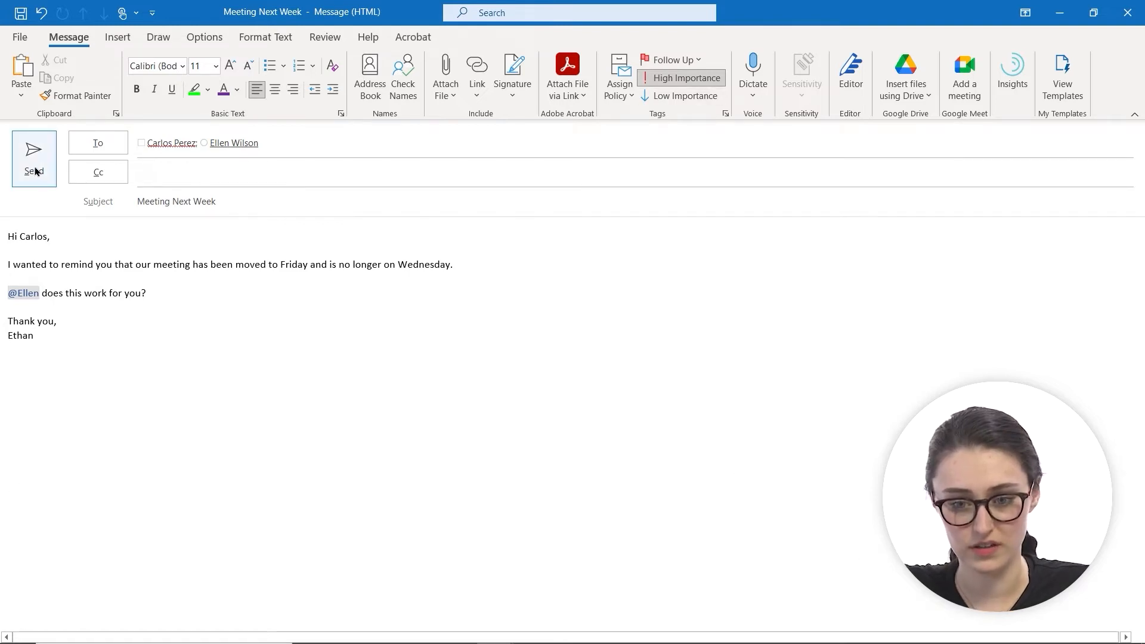
pyautogui.click(402, 76)
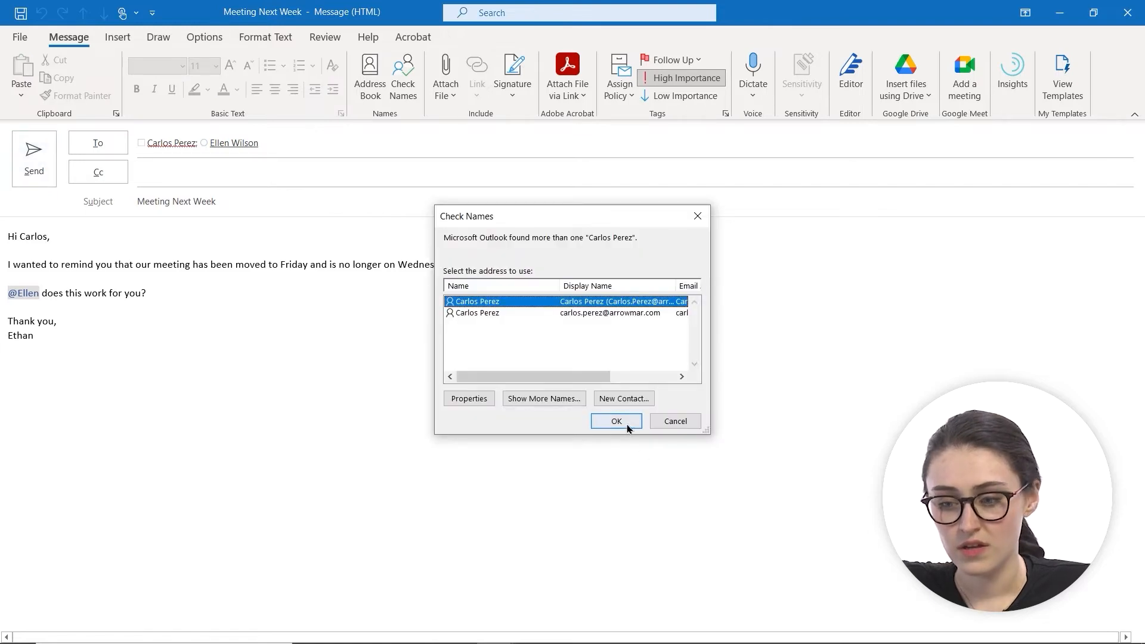
pyautogui.click(615, 421)
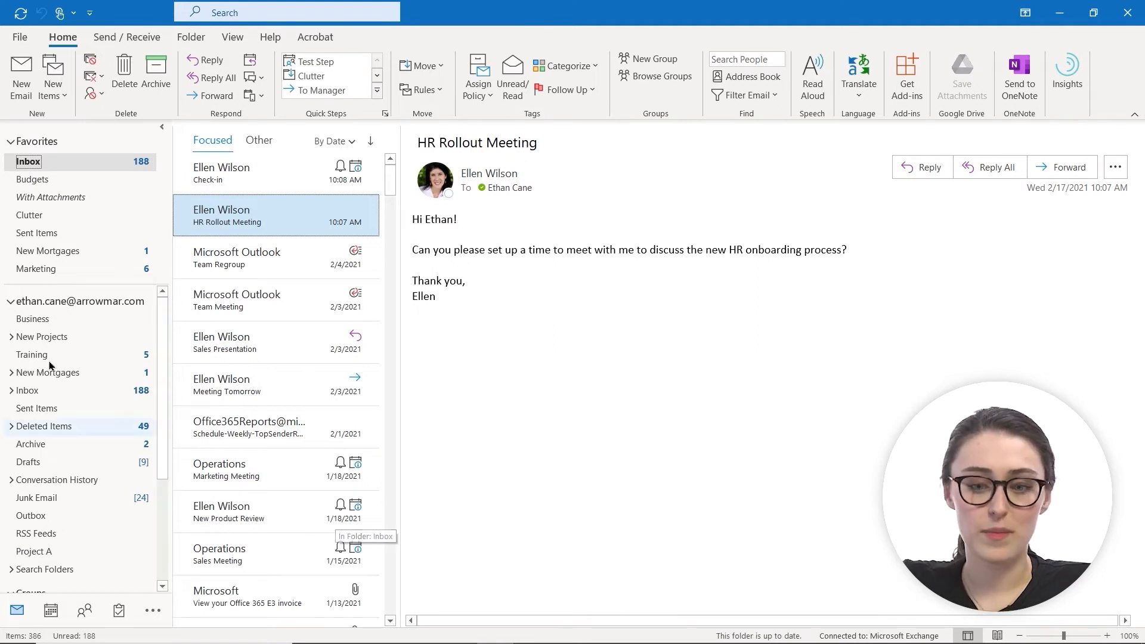
# Step: View Sent Items and read the 'Website Relaunch' message in the Reading Pane
pyautogui.click(38, 233)
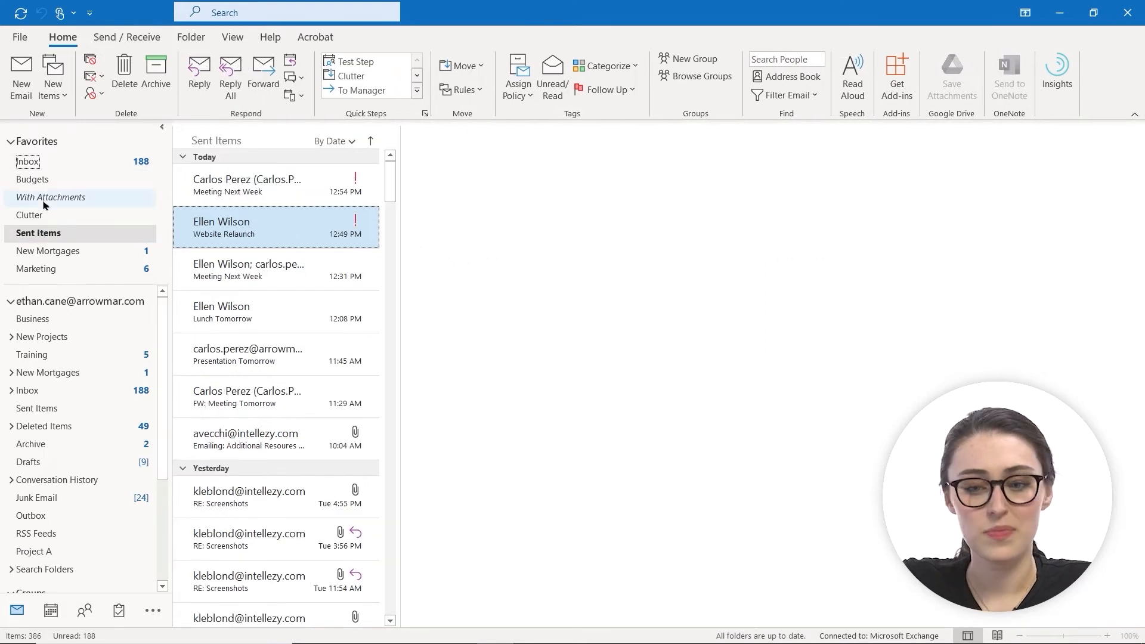
pyautogui.click(275, 226)
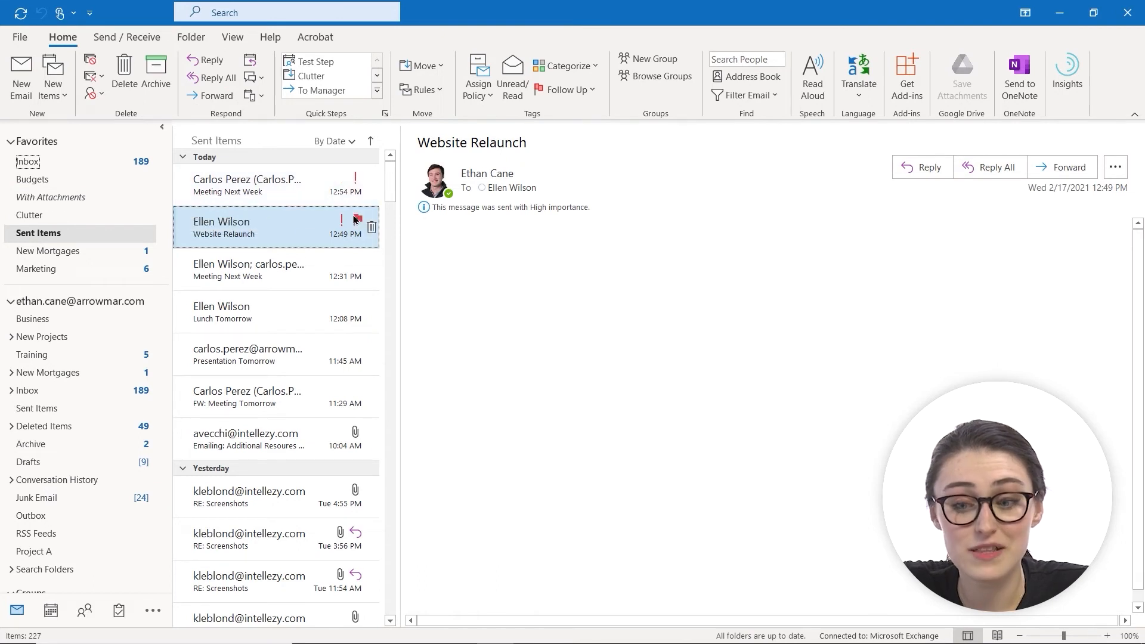
pyautogui.moveTo(538, 416)
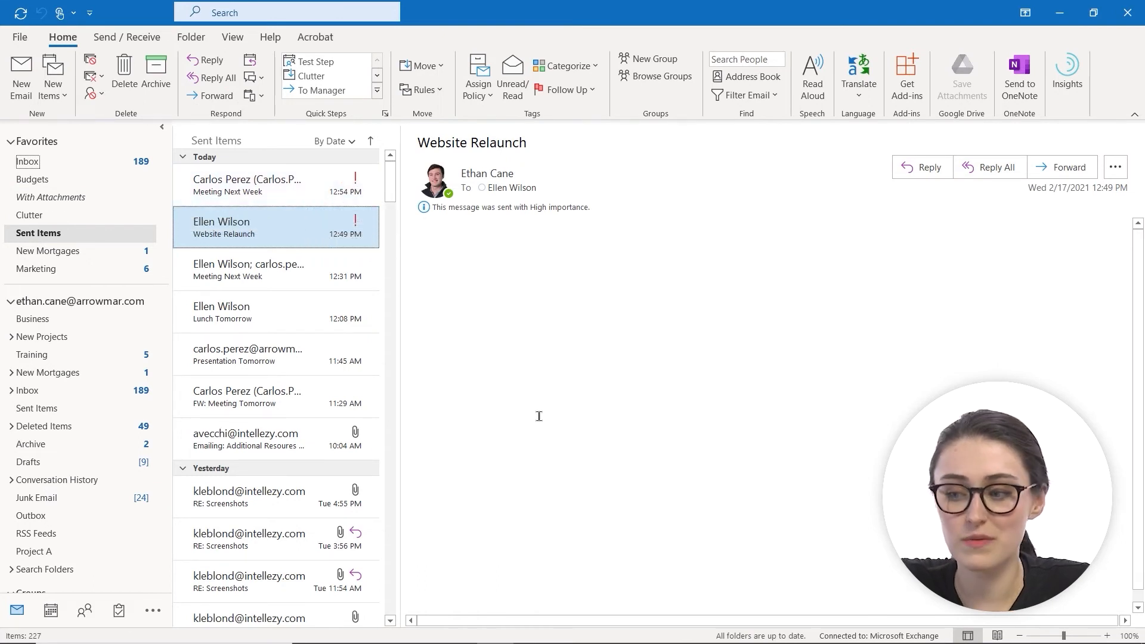